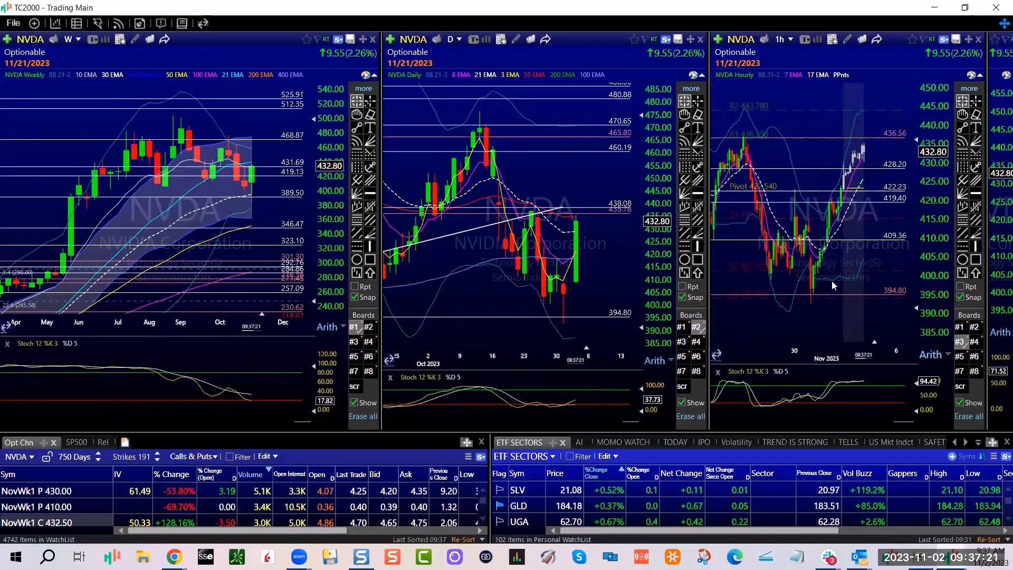
mouse_move(829, 304)
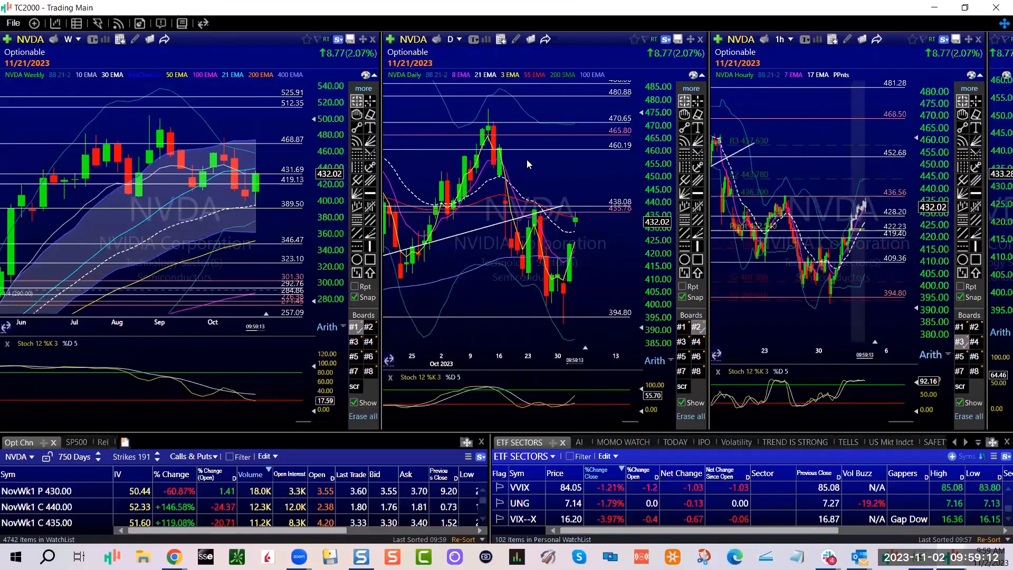
- Bring the TradingView six-pane DXY, QQQ, oil, gold, SPY and 10-year yield layout into view
click(599, 442)
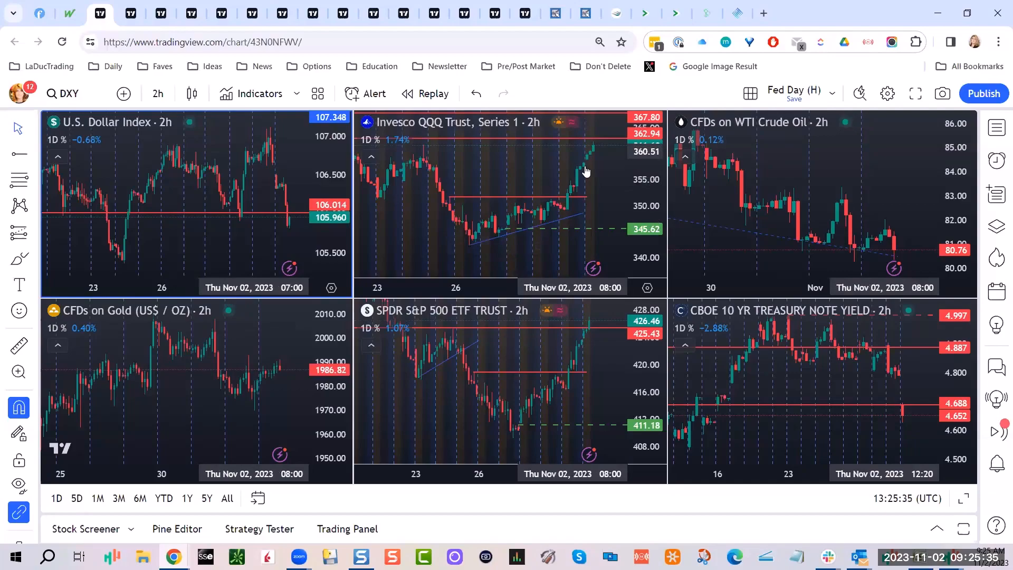
mouse_move(588, 160)
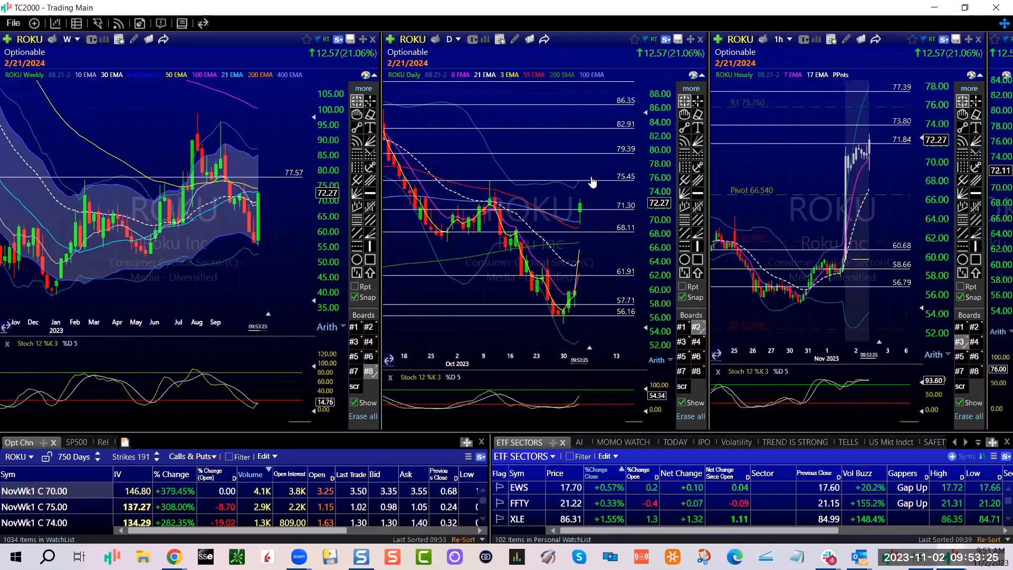
mouse_move(591, 179)
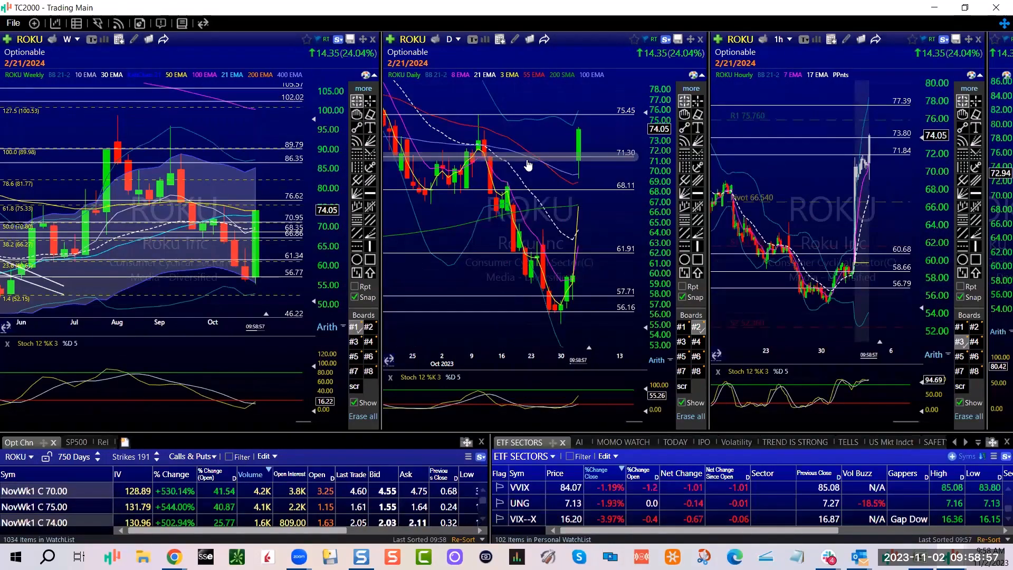
- Change the linked weekly, daily and hourly charts from ROKU to MELI
click(621, 442)
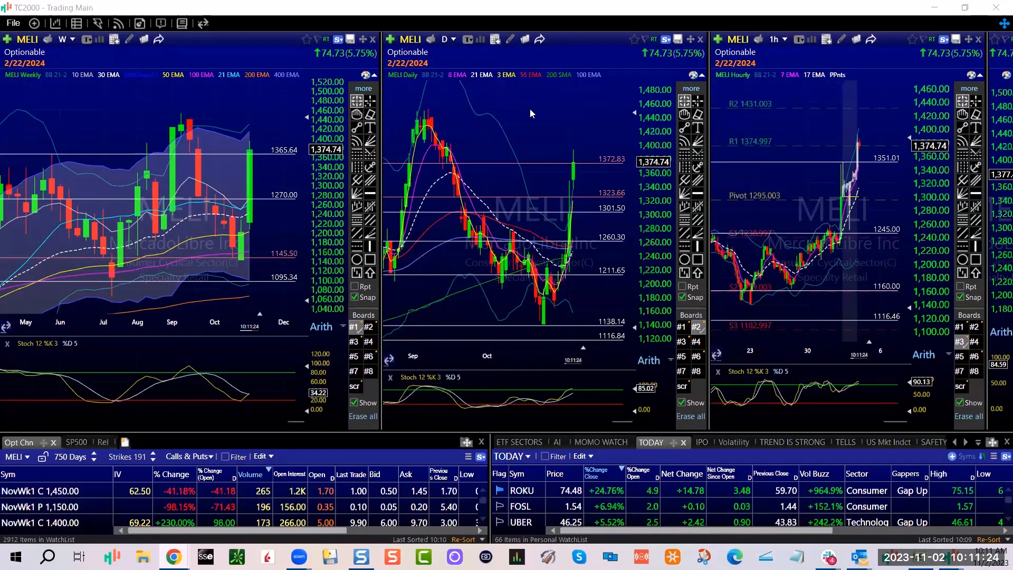
- Load SHOP Shopify Inc on the charts and adjust a drawing on its daily chart via its menu
text(sho)
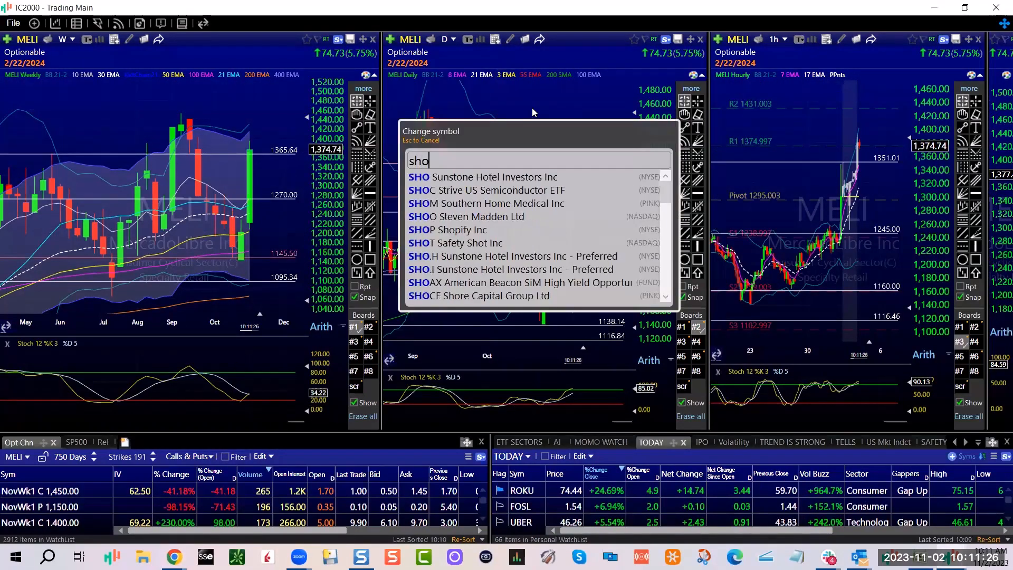
click(455, 229)
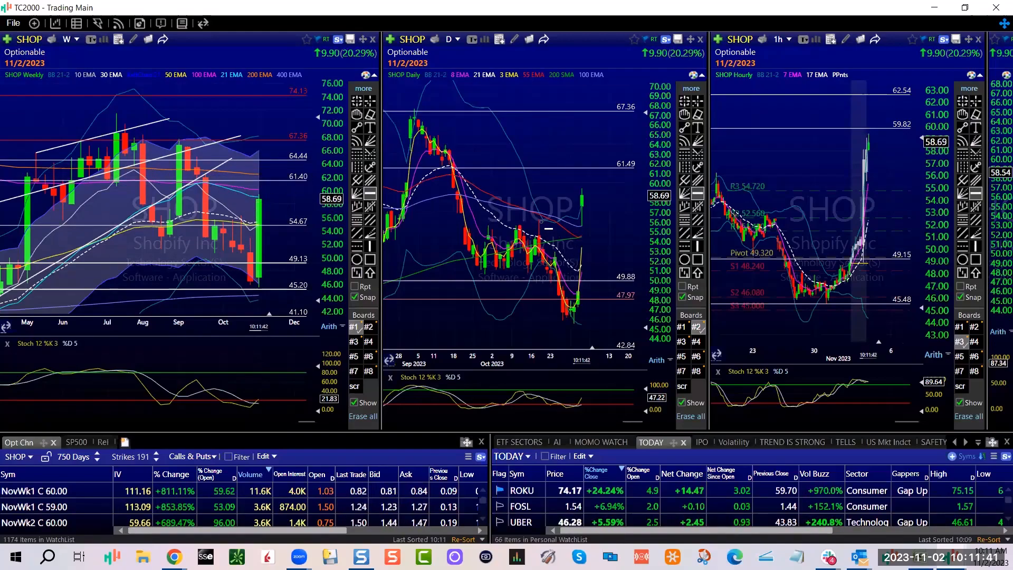
mouse_move(588, 226)
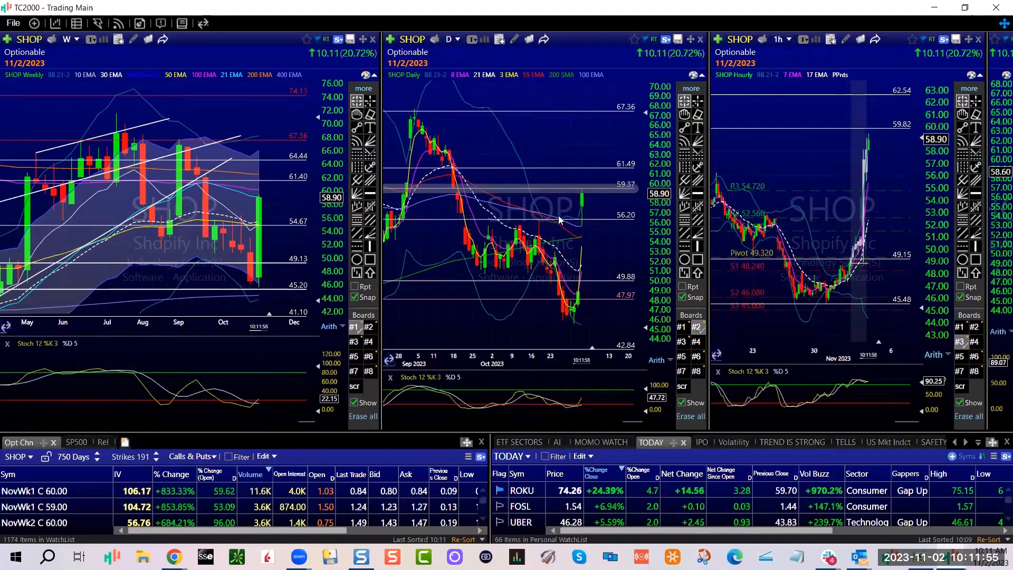
mouse_move(584, 196)
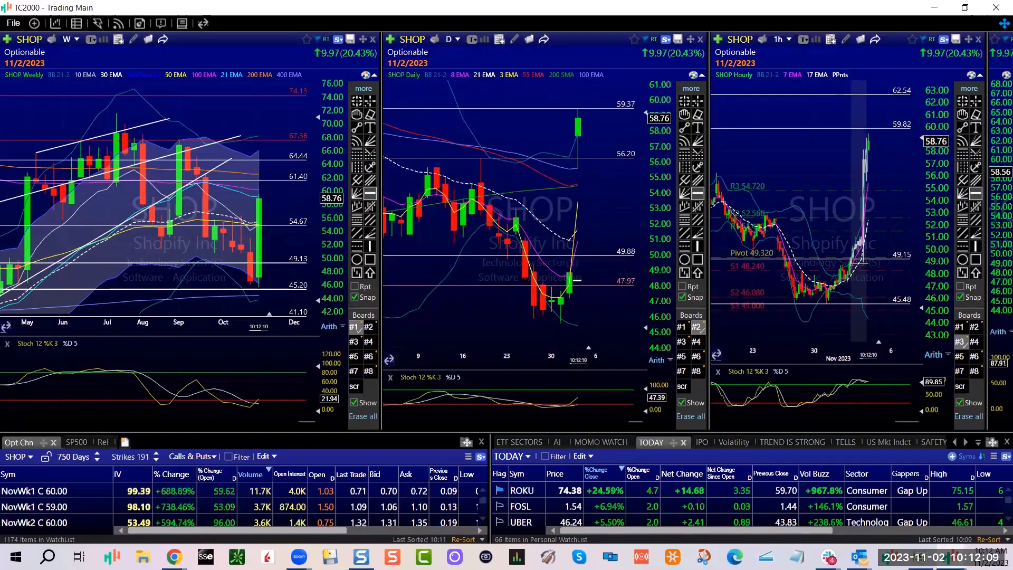
right_click(581, 274)
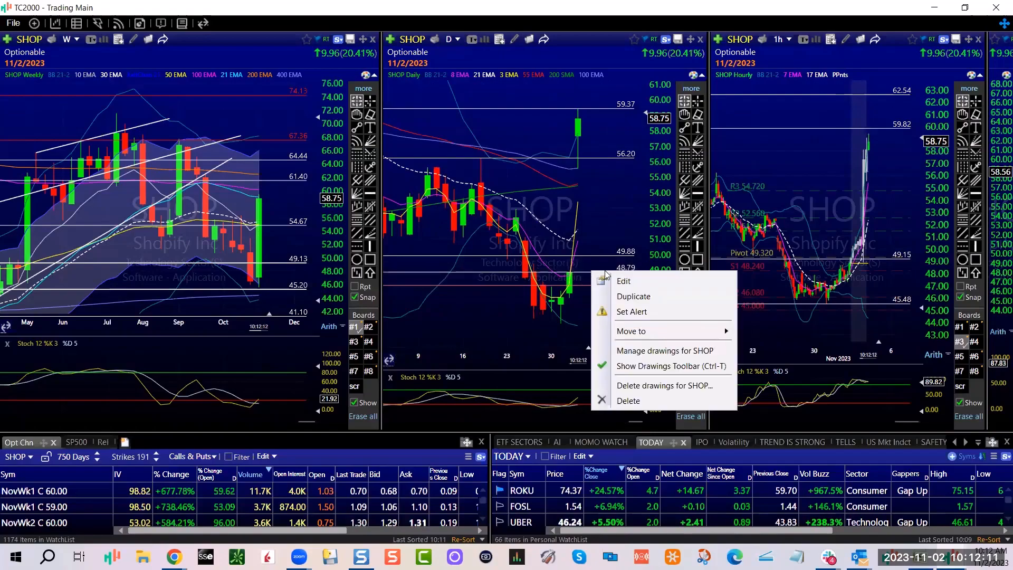
click(622, 281)
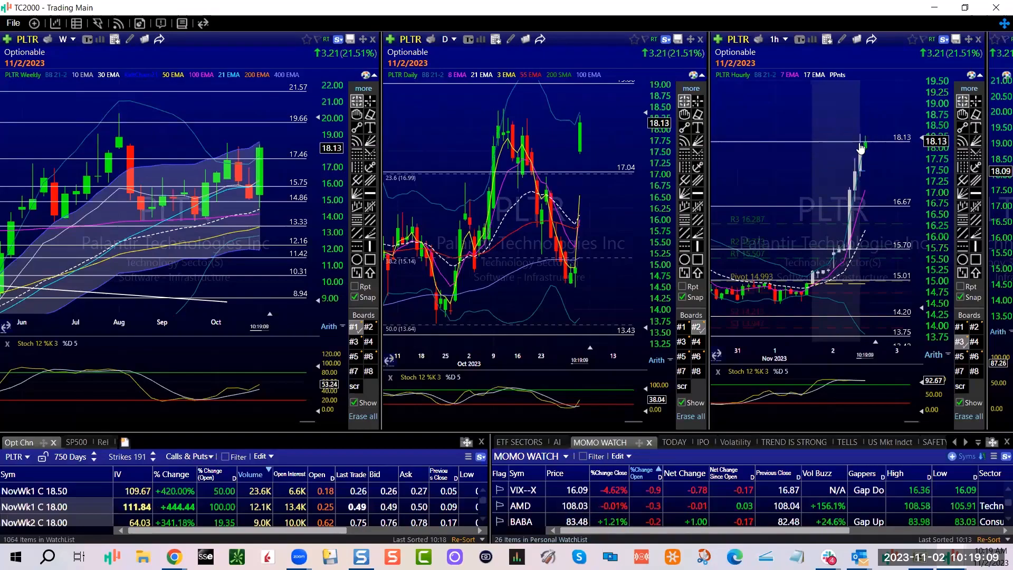
mouse_move(857, 244)
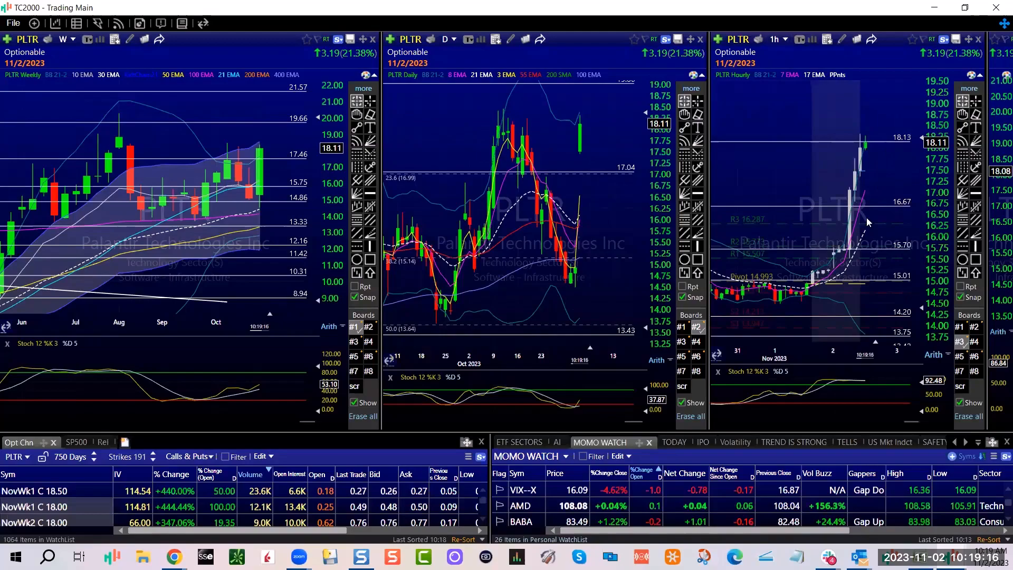
mouse_move(314, 289)
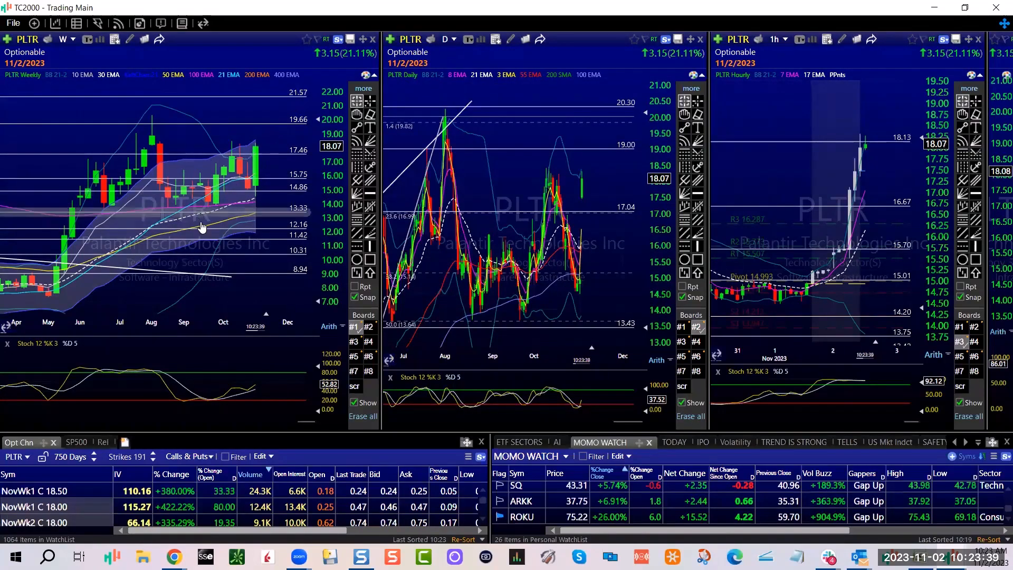
mouse_move(293, 137)
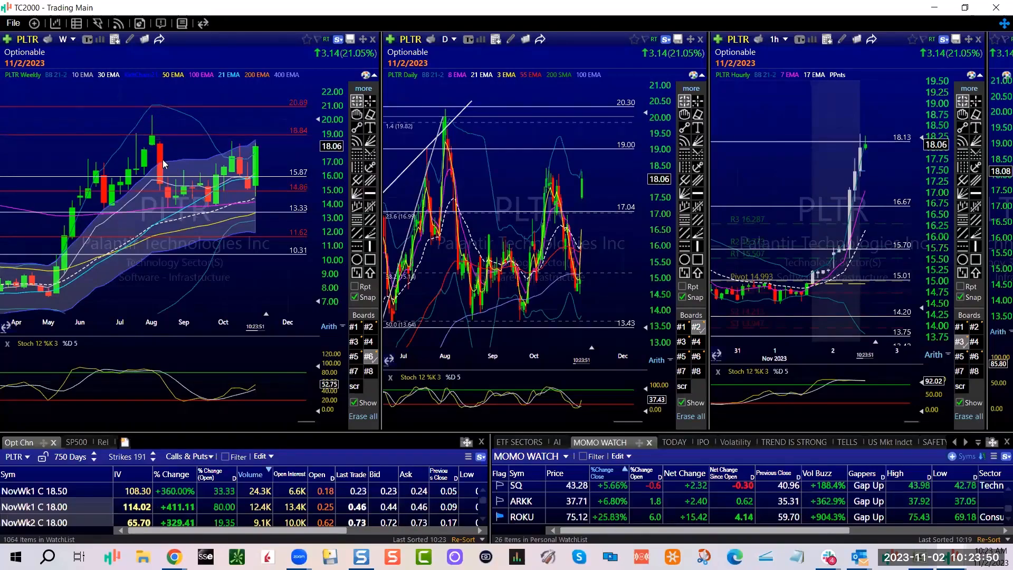
mouse_move(274, 139)
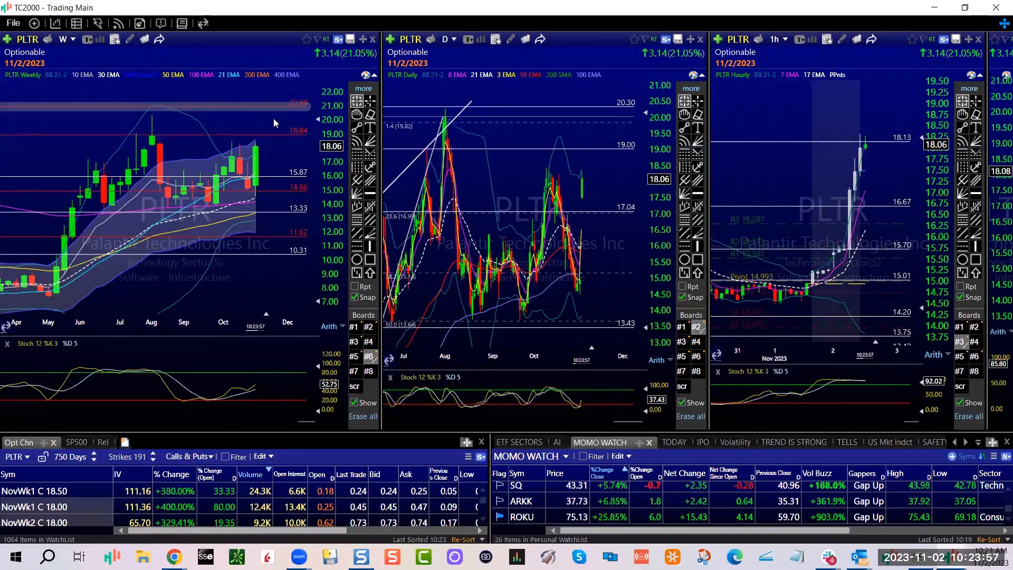
mouse_move(544, 166)
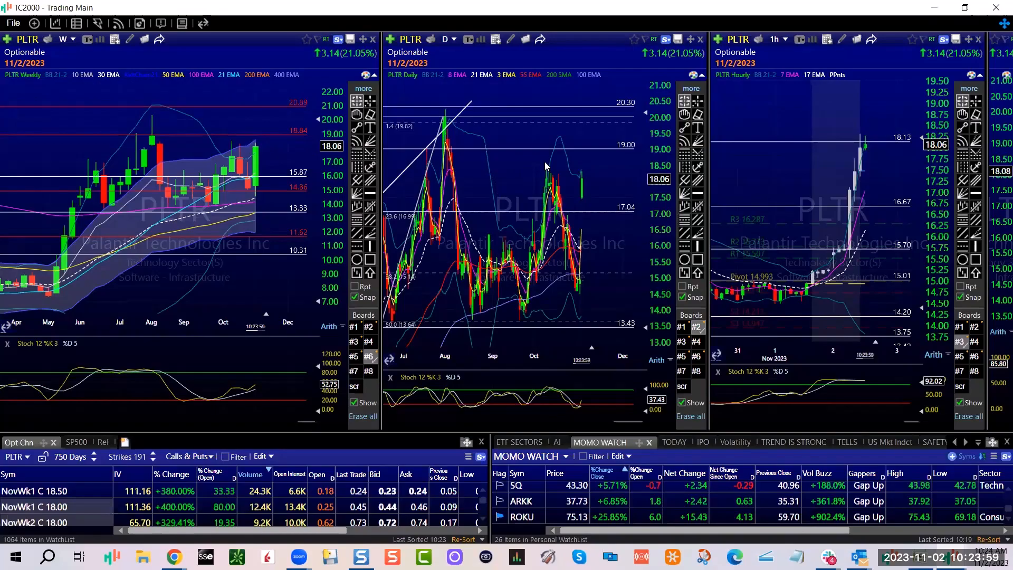